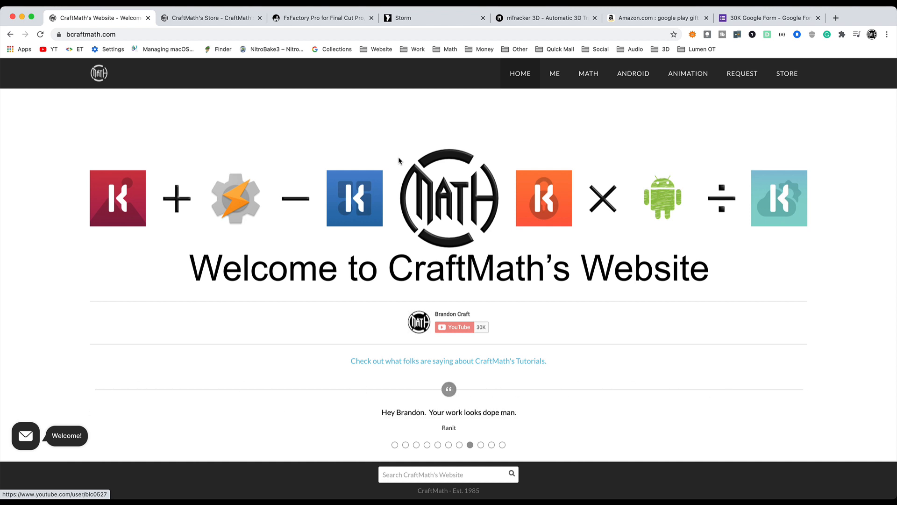
Switch to the CraftMath Store page listing TEAS Math workbooks, quizzes and effect packs
{"action": "left_click", "coordinate": [210, 18]}
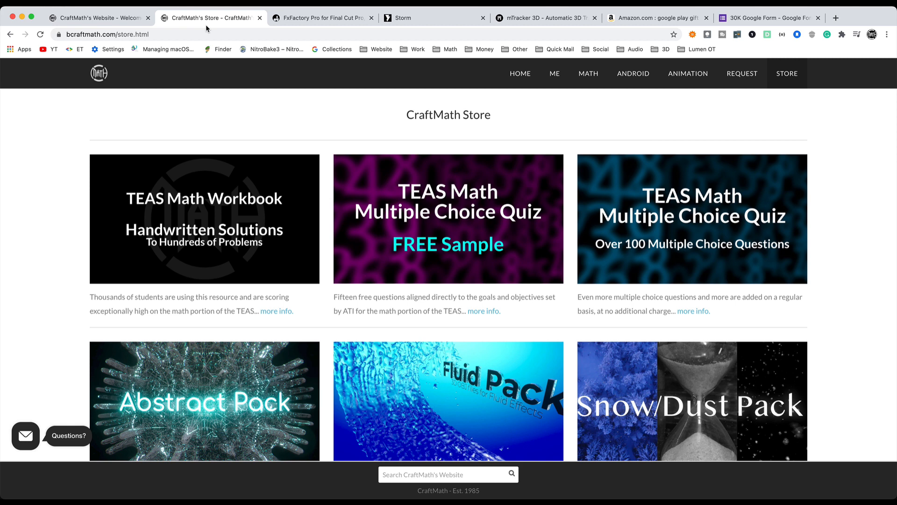
{"action": "mouse_move", "coordinate": [218, 216]}
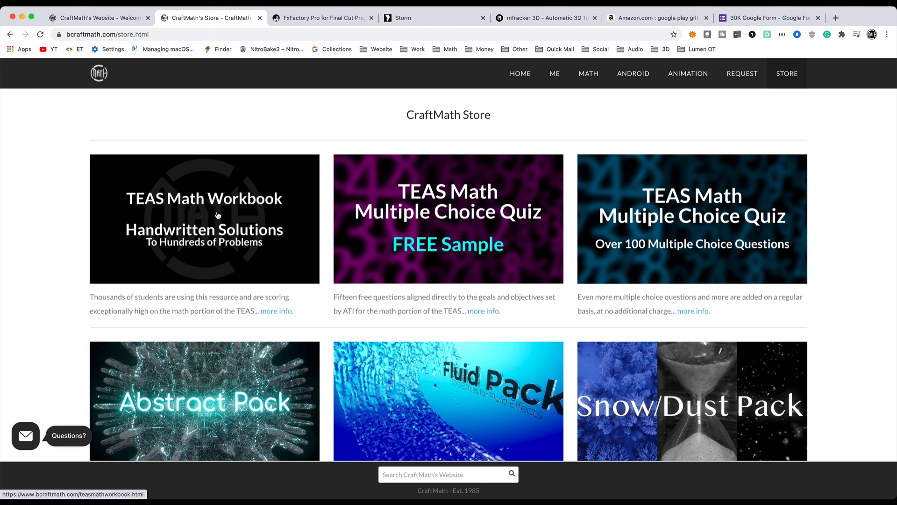
{"action": "mouse_move", "coordinate": [616, 97]}
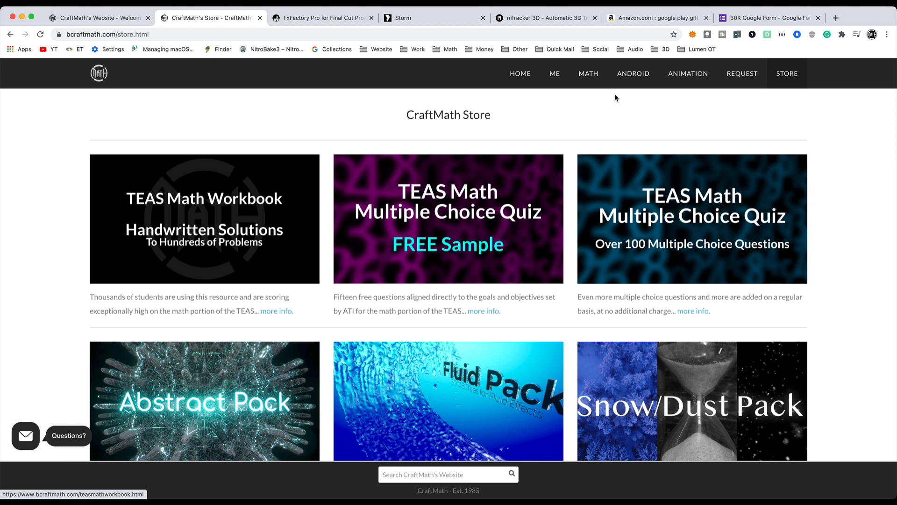
{"action": "mouse_move", "coordinate": [694, 245]}
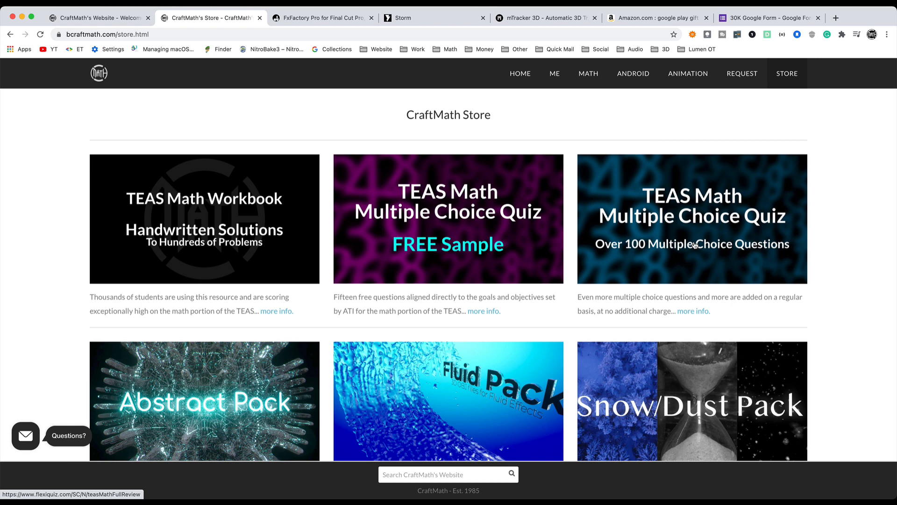
{"action": "mouse_move", "coordinate": [204, 176]}
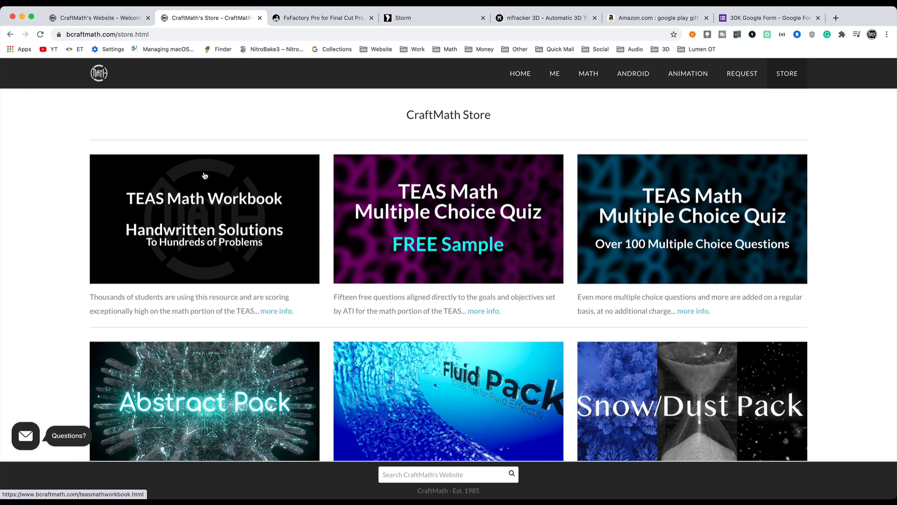
{"action": "mouse_move", "coordinate": [242, 200]}
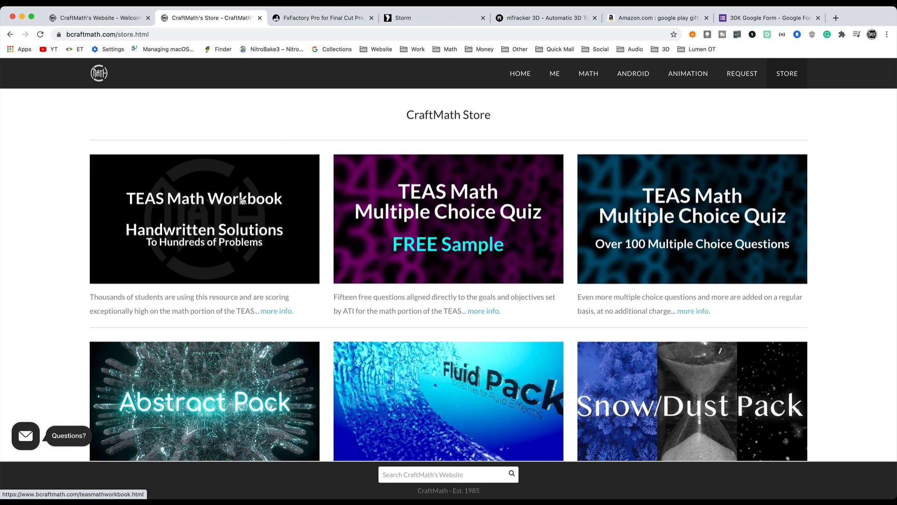
{"action": "mouse_move", "coordinate": [208, 213]}
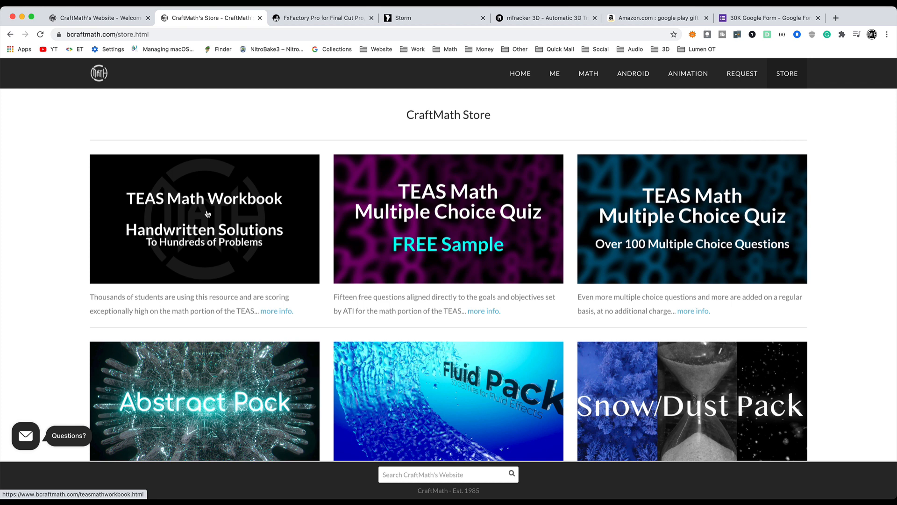
{"action": "mouse_move", "coordinate": [710, 223]}
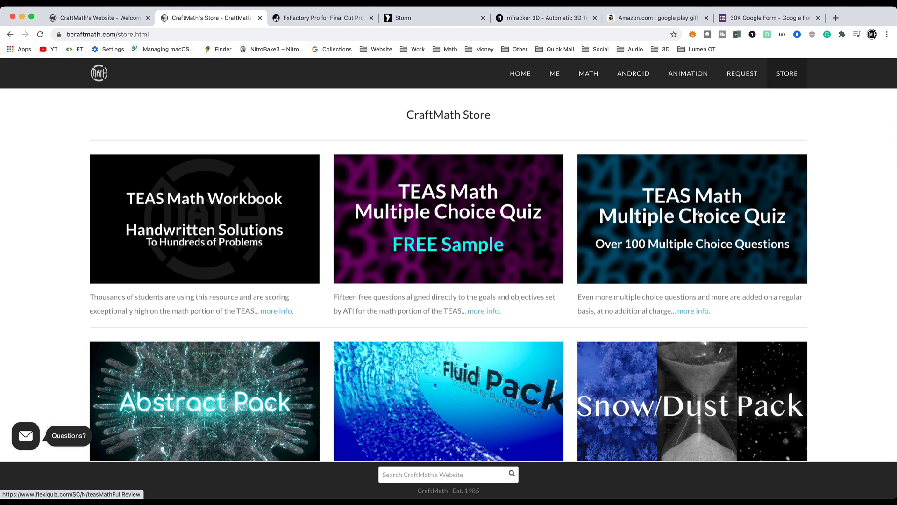
{"action": "mouse_move", "coordinate": [246, 124]}
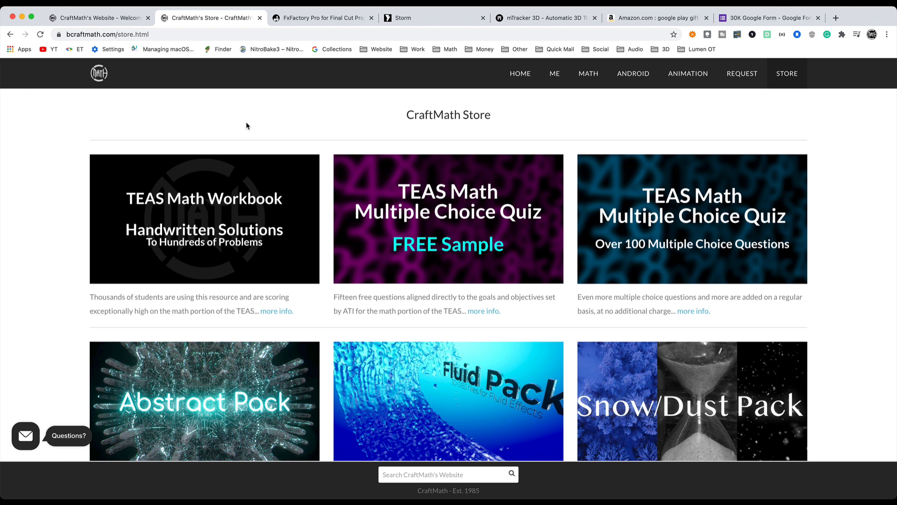
{"action": "left_click", "coordinate": [544, 17]}
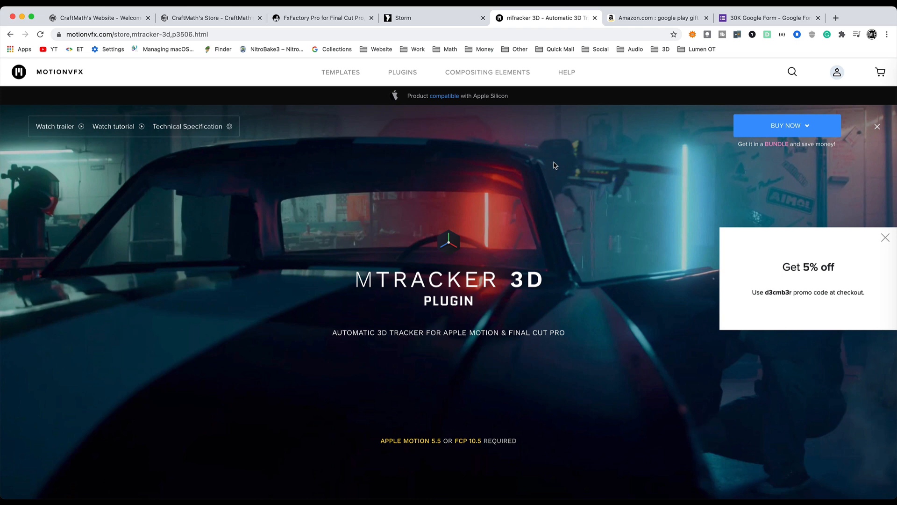
{"action": "left_click", "coordinate": [426, 18]}
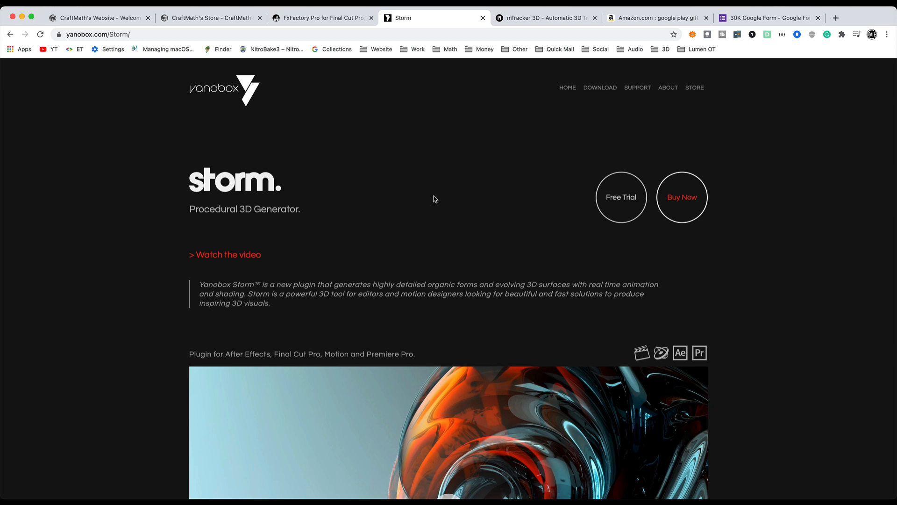
{"action": "left_click", "coordinate": [321, 17]}
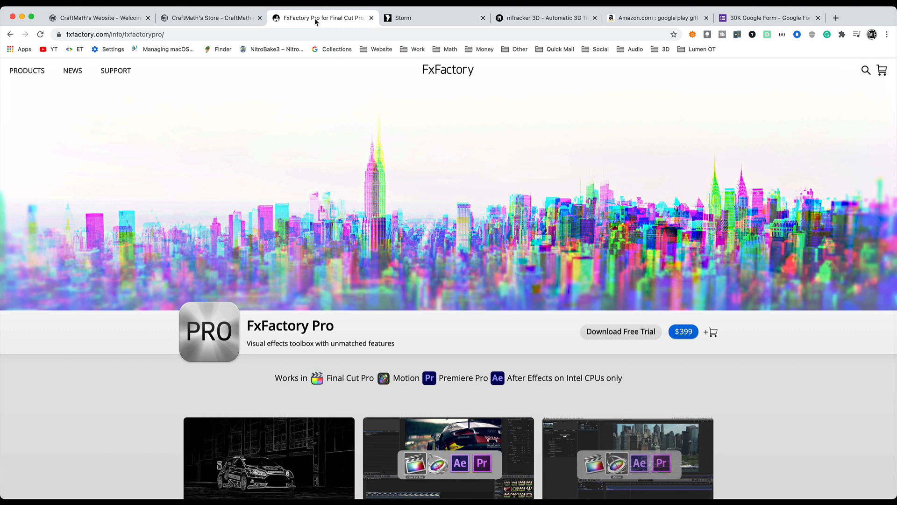
{"action": "left_click", "coordinate": [209, 17]}
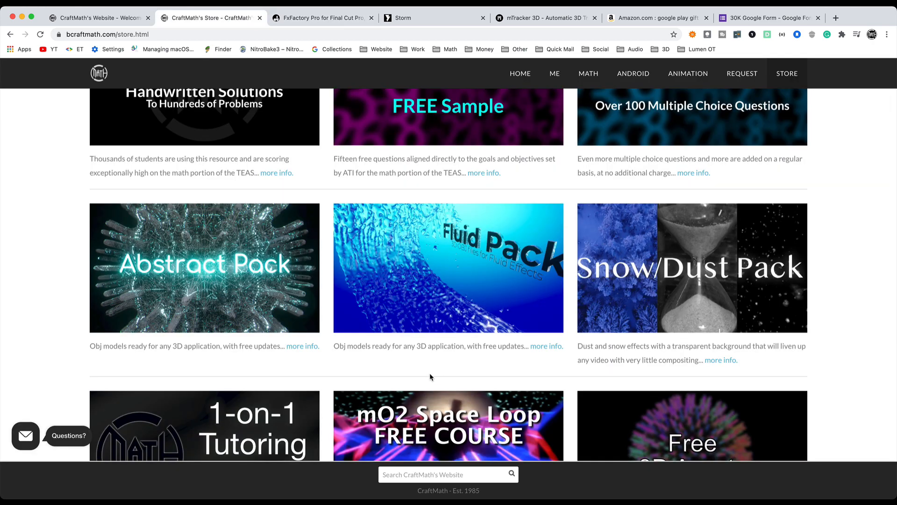
{"action": "mouse_move", "coordinate": [456, 263]}
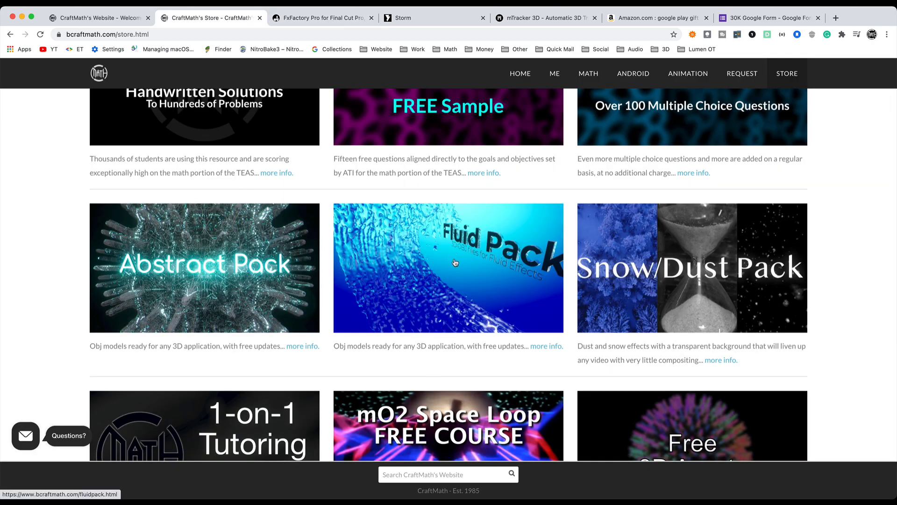
{"action": "mouse_move", "coordinate": [652, 277]}
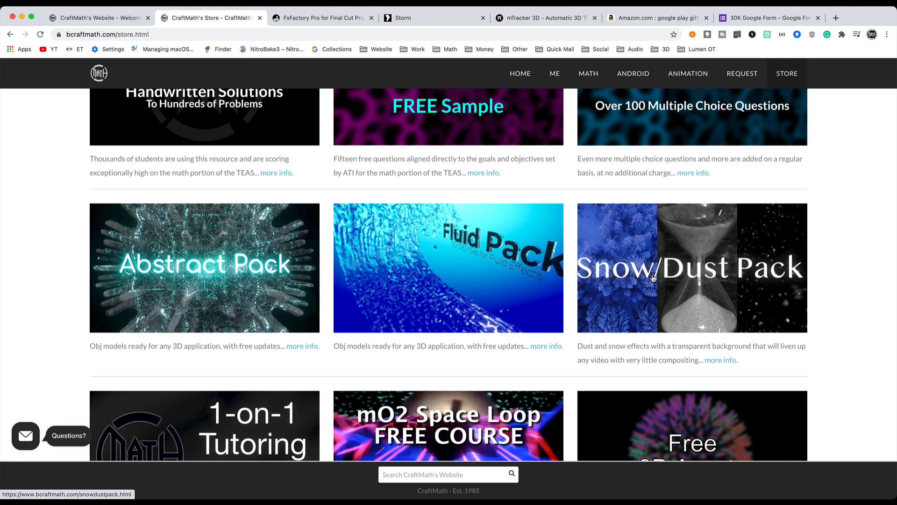
{"action": "mouse_move", "coordinate": [763, 293]}
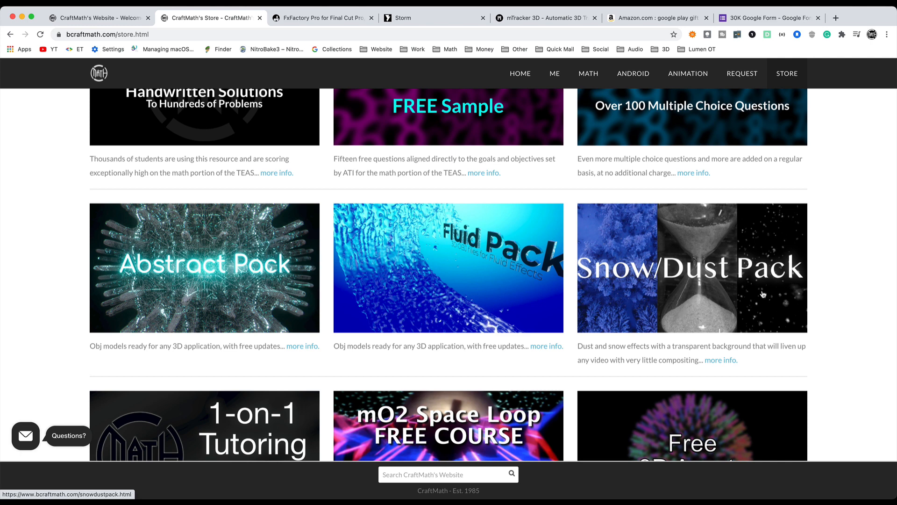
{"action": "mouse_move", "coordinate": [769, 215]}
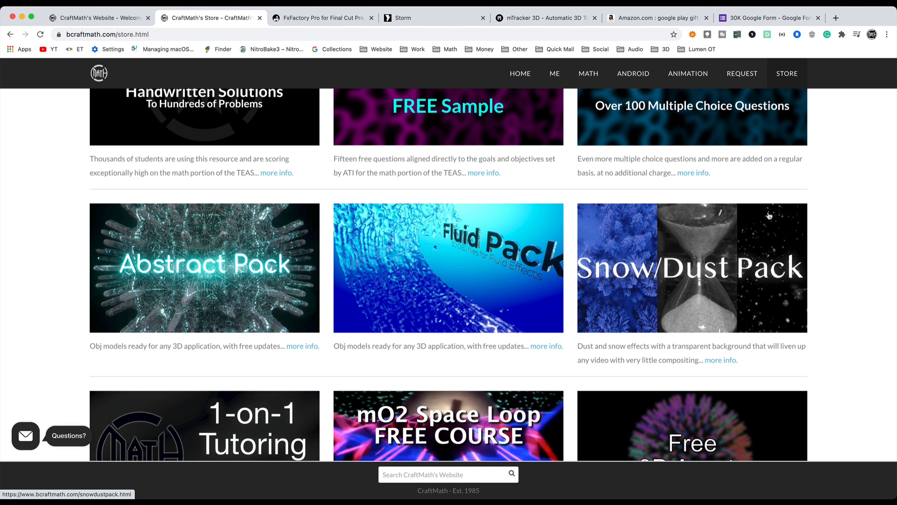
{"action": "left_click", "coordinate": [657, 17]}
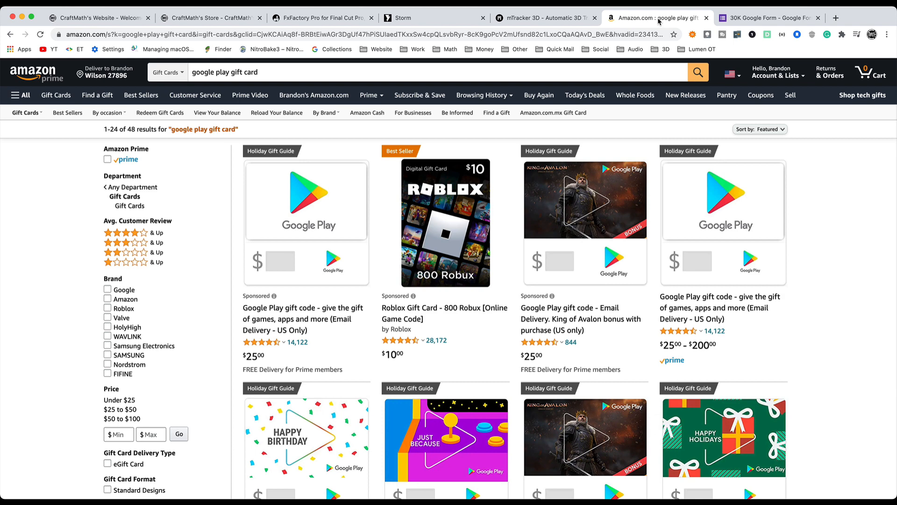
Scroll through the 30K Subscribers Giveaway form, then return to the CraftMath home page
{"action": "left_click", "coordinate": [769, 18]}
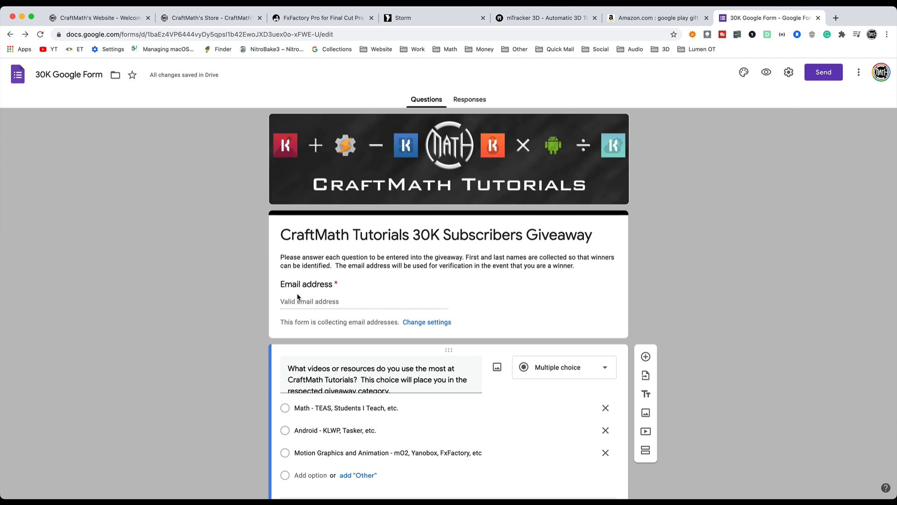
{"action": "scroll", "scroll_direction": "down", "scroll_amount": 3}
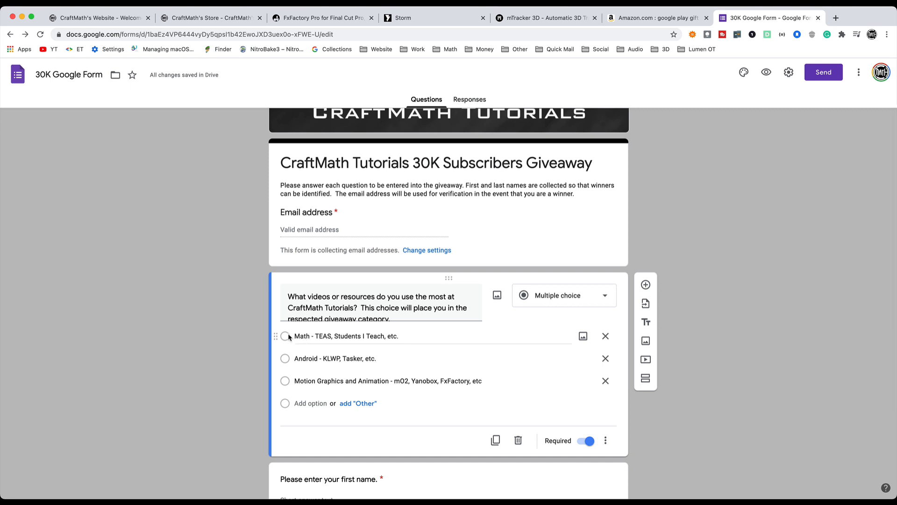
{"action": "mouse_move", "coordinate": [291, 380]}
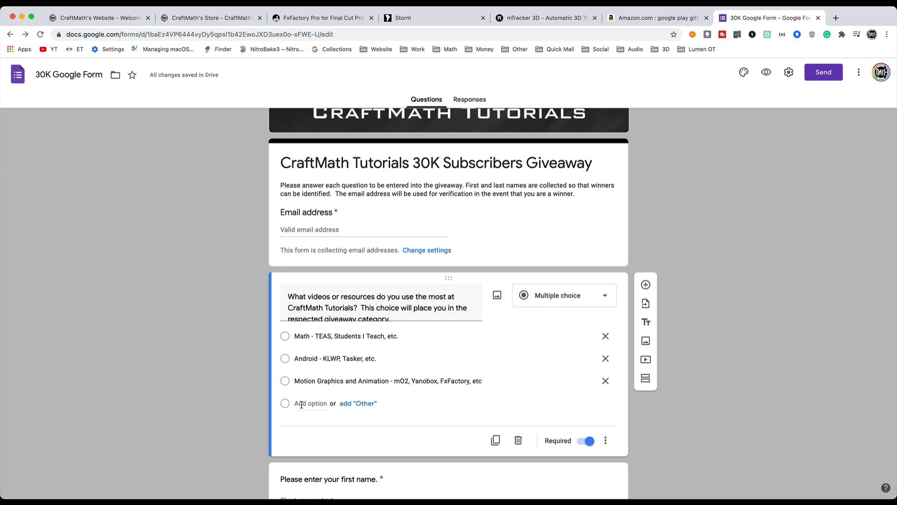
{"action": "scroll", "scroll_direction": "down", "scroll_amount": 3}
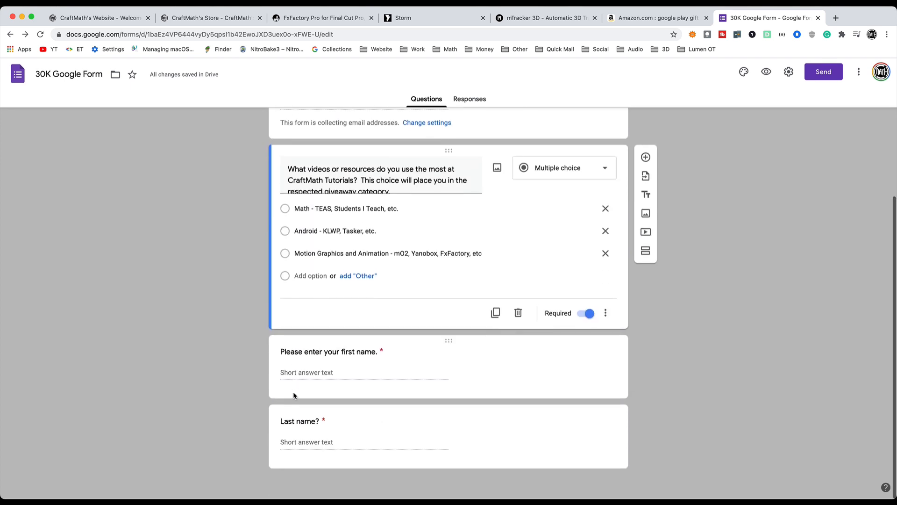
{"action": "mouse_move", "coordinate": [319, 443]}
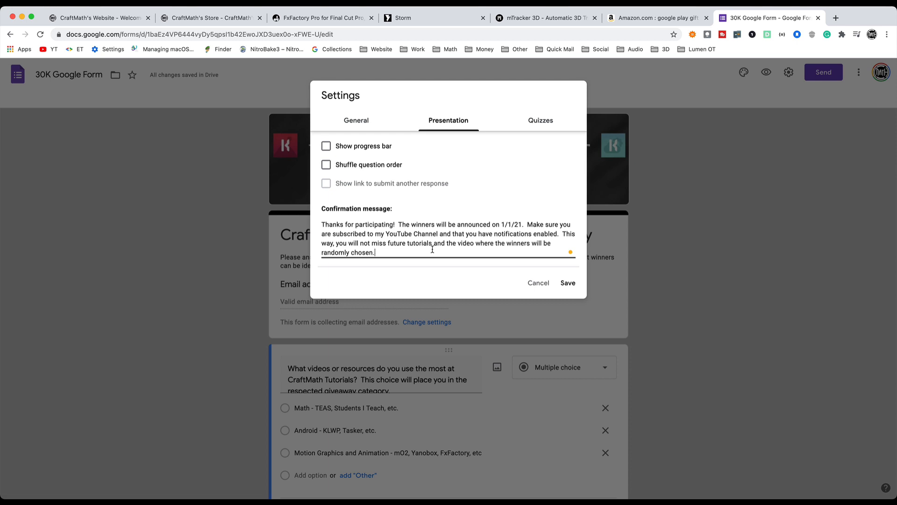
{"action": "left_click", "coordinate": [97, 18]}
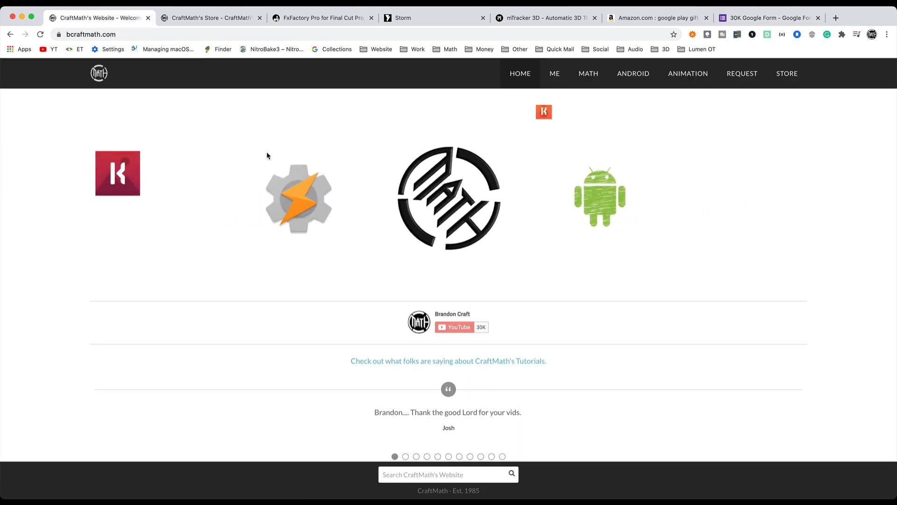